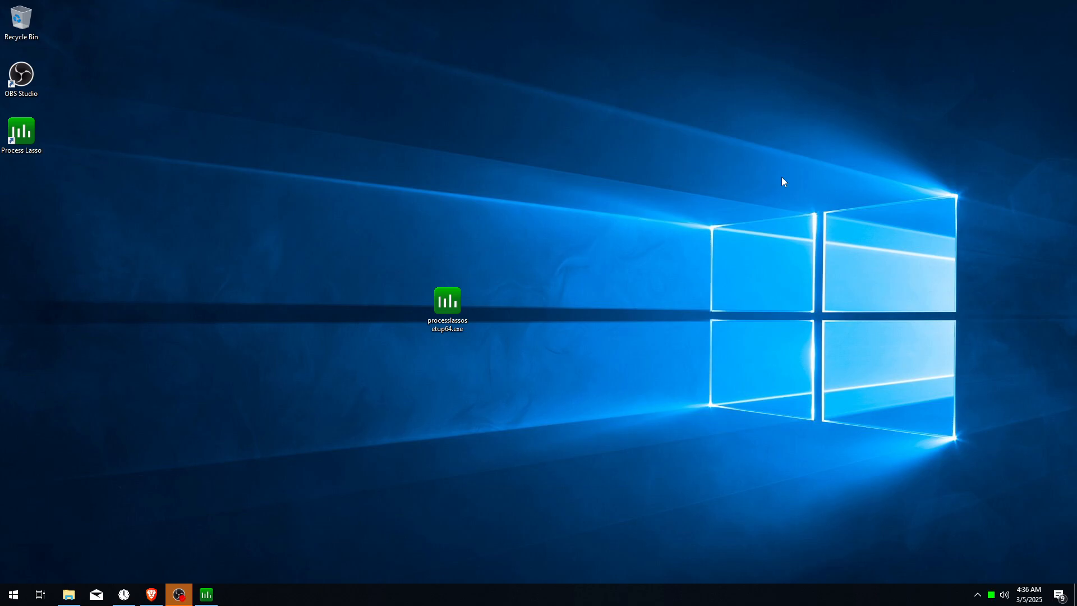
pyautogui.moveTo(625, 236)
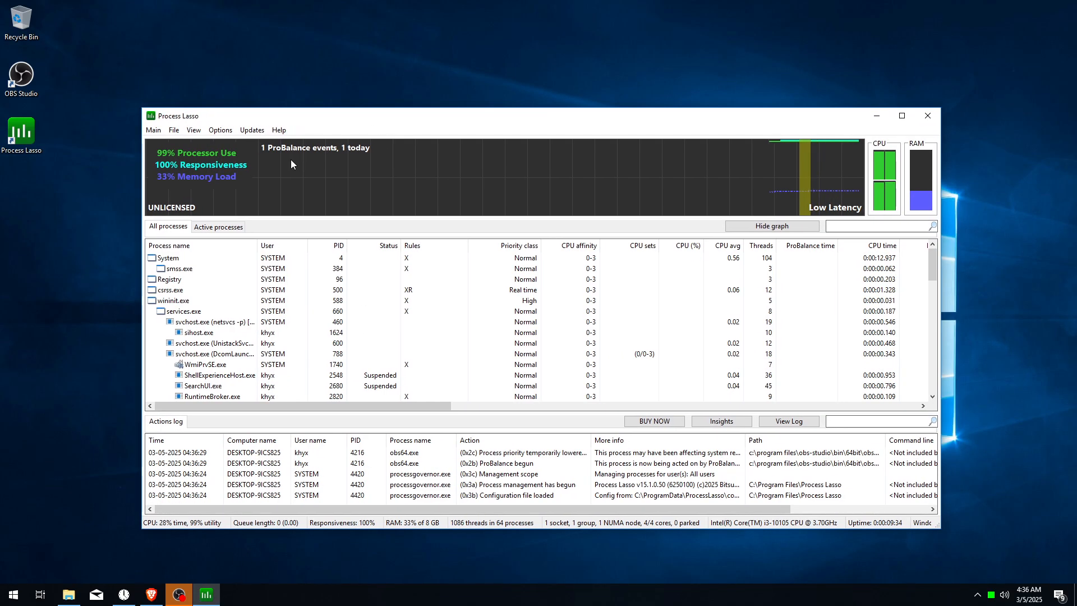
pyautogui.click(220, 130)
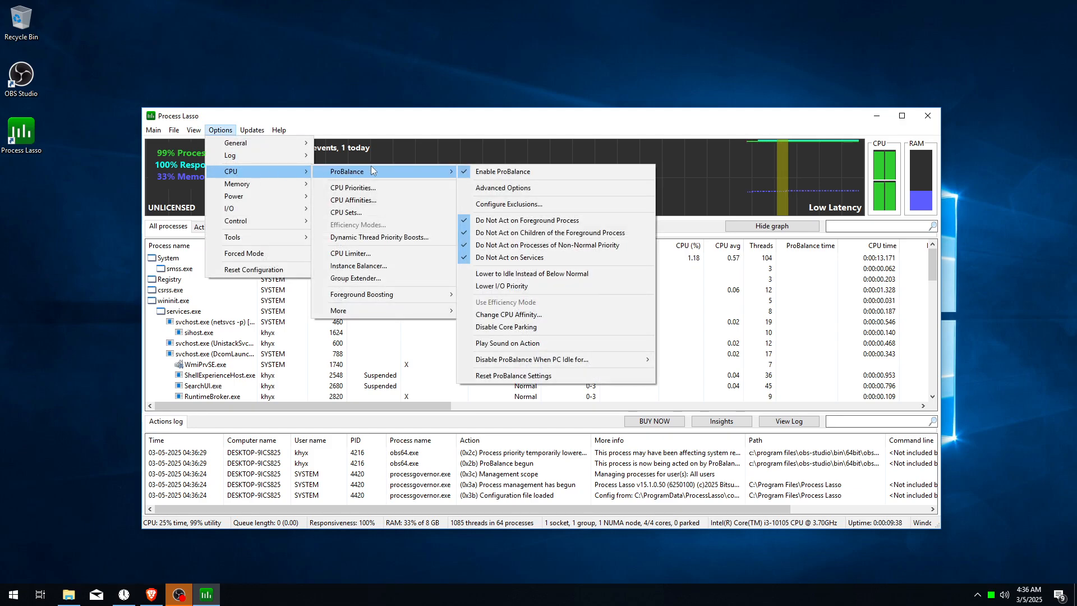
pyautogui.moveTo(502, 170)
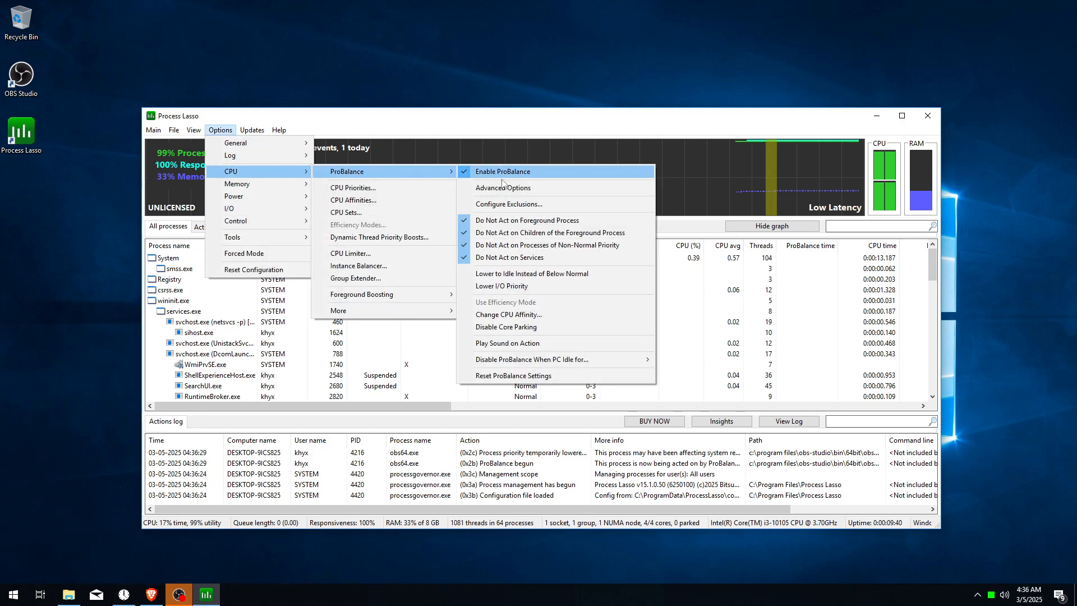
pyautogui.click(503, 188)
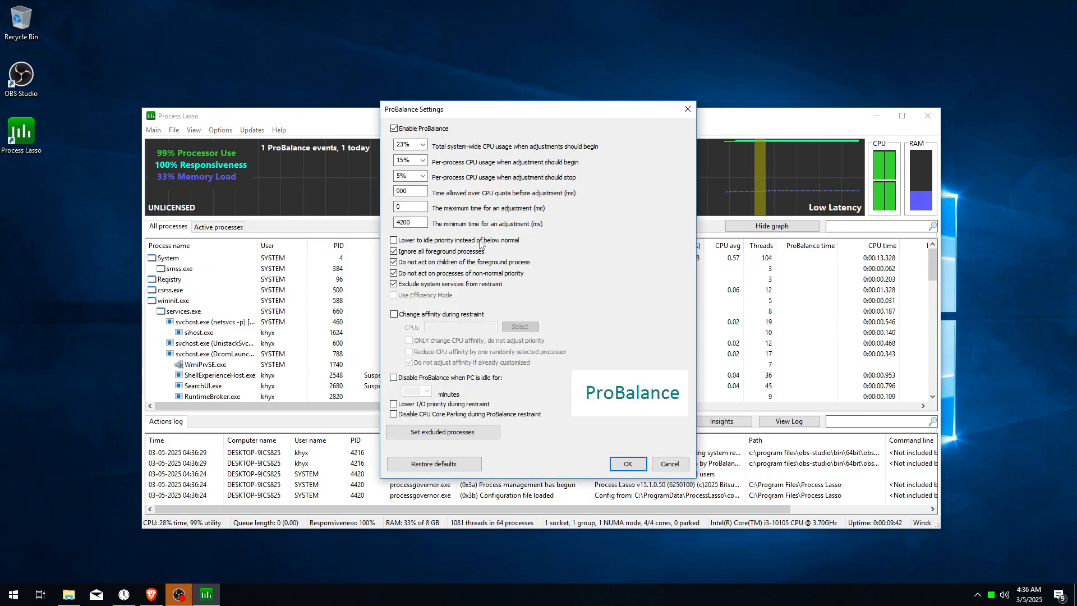
pyautogui.moveTo(439, 180)
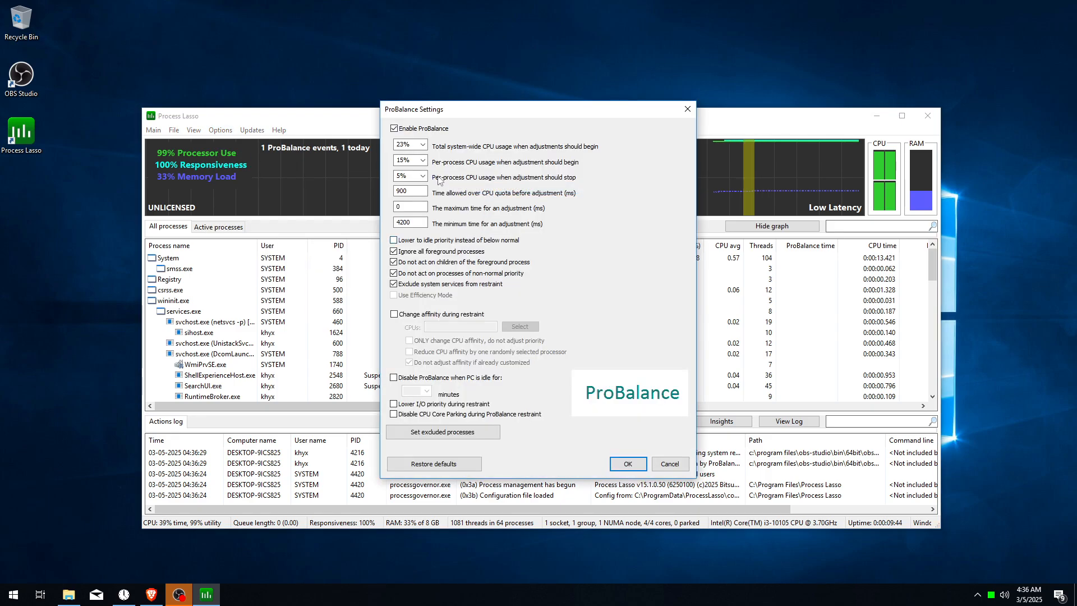
pyautogui.click(422, 160)
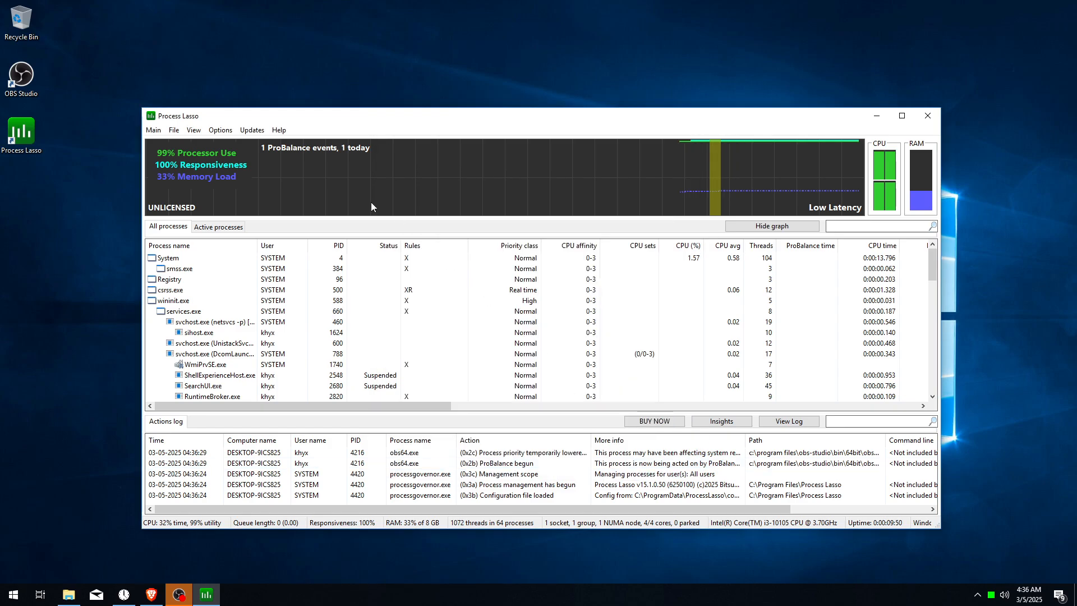
# Choose the power profile Process Lasso switches to when Performance Mode engages.
pyautogui.click(220, 131)
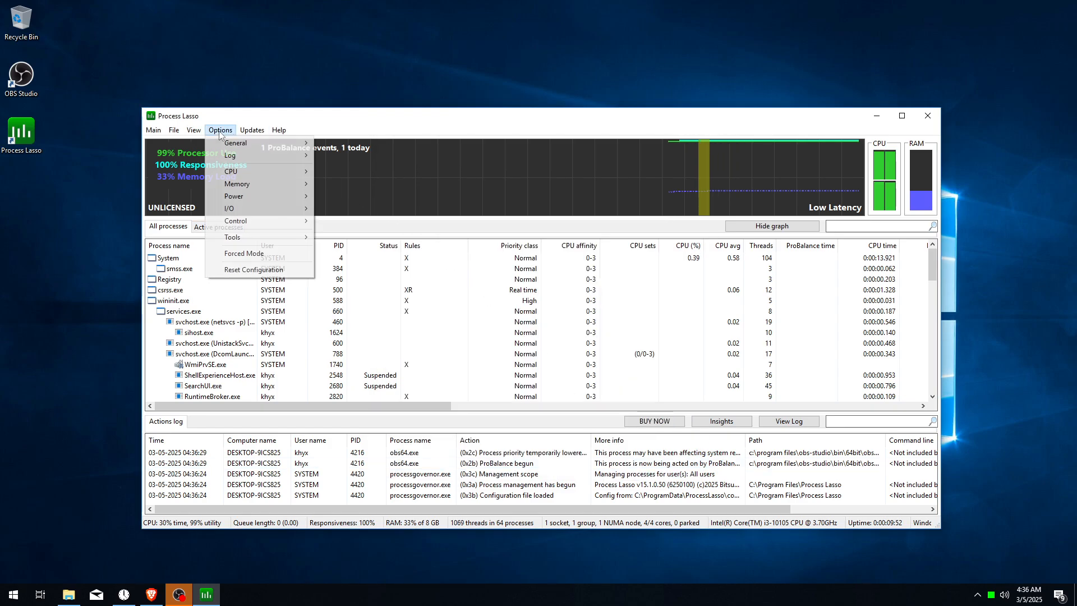
pyautogui.moveTo(236, 183)
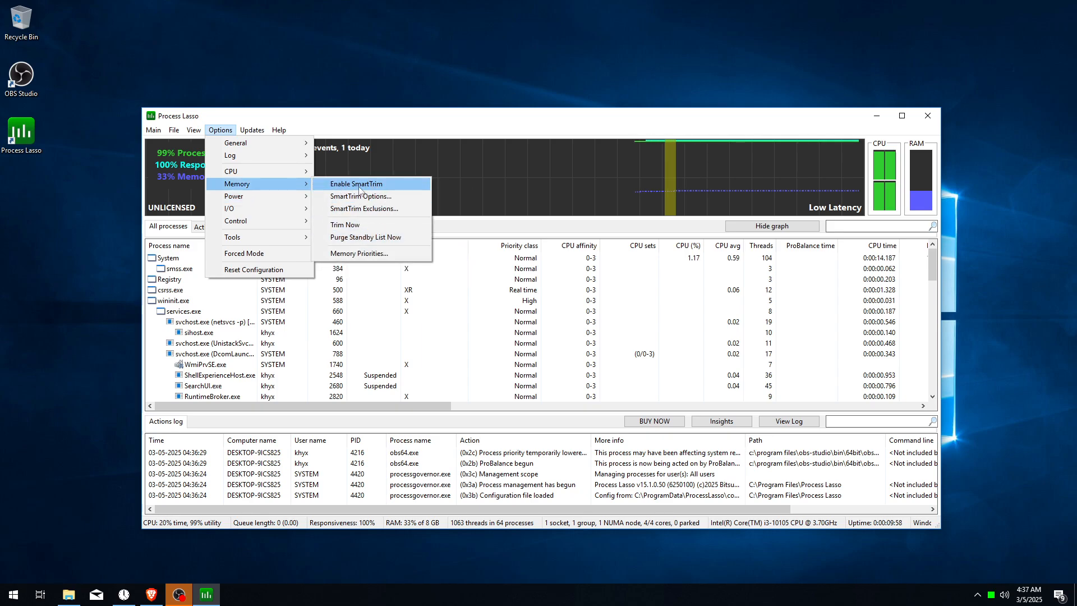
pyautogui.moveTo(234, 195)
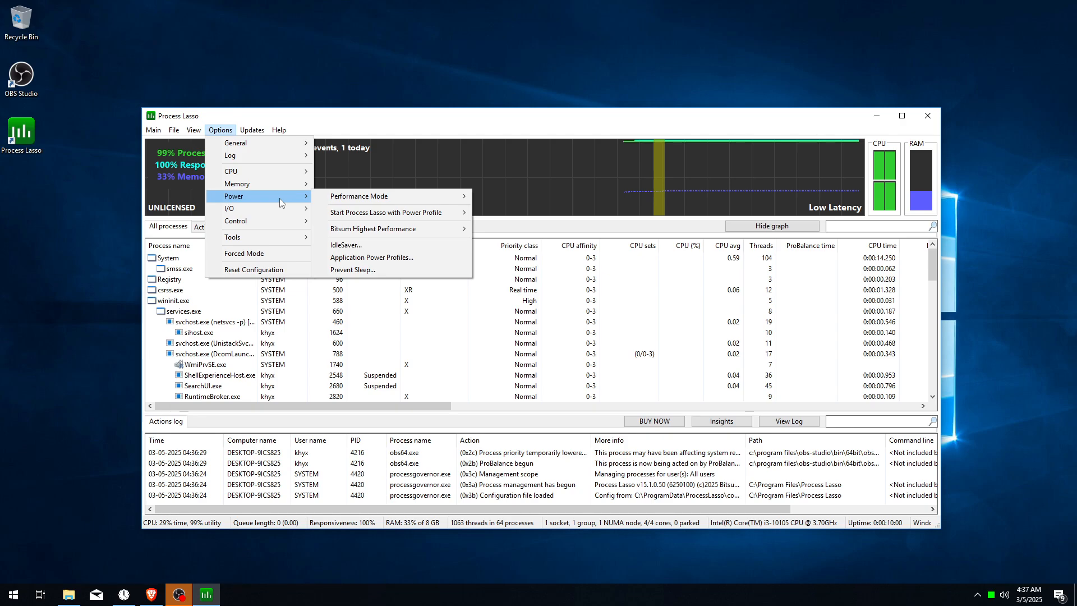
pyautogui.moveTo(357, 195)
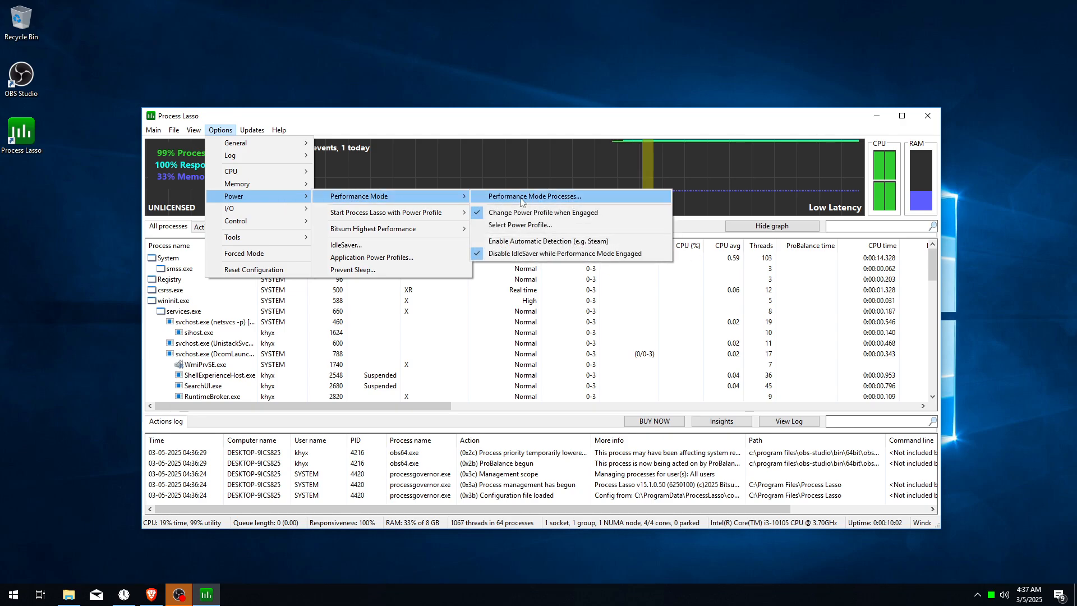
pyautogui.moveTo(516, 225)
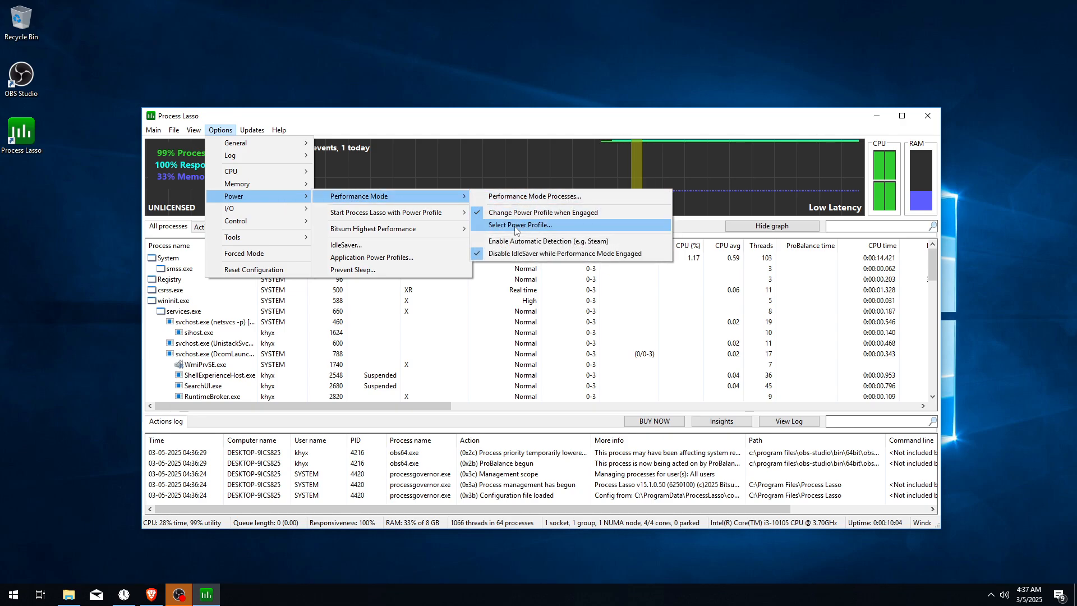
pyautogui.click(520, 225)
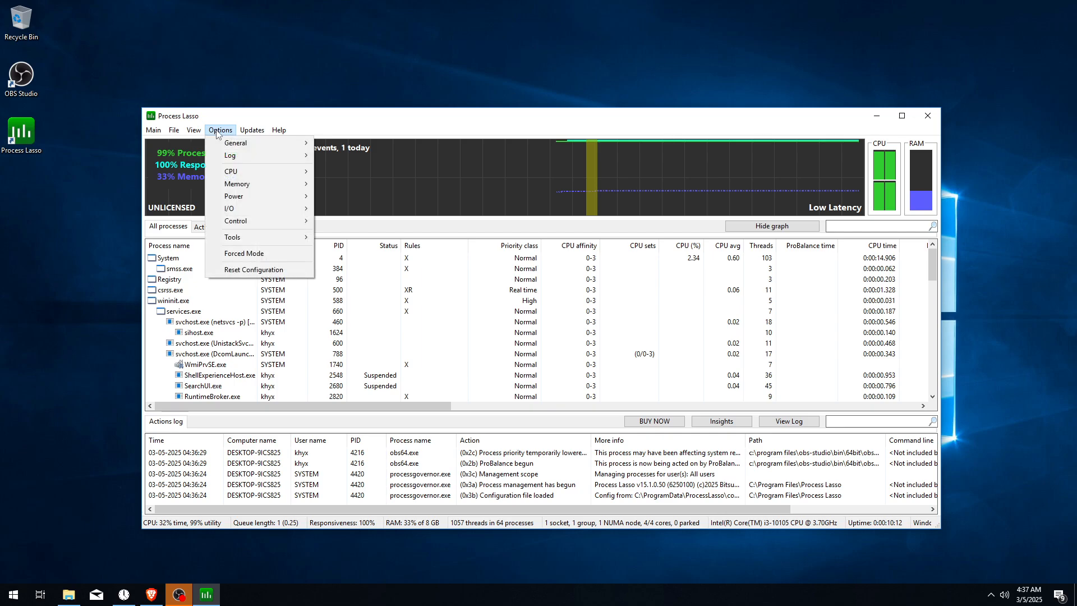
pyautogui.moveTo(229, 207)
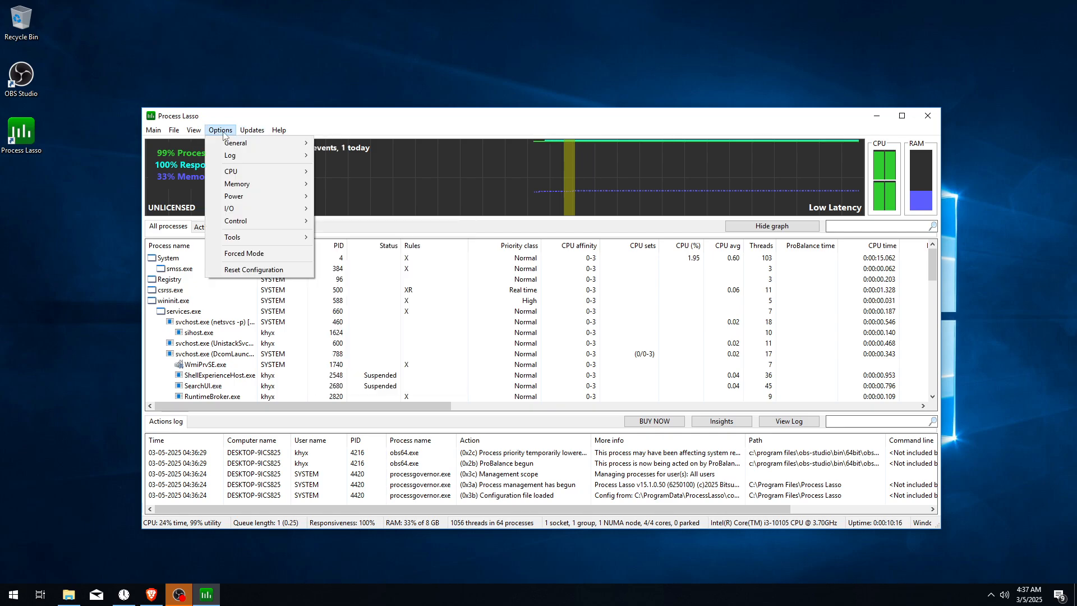
pyautogui.moveTo(234, 143)
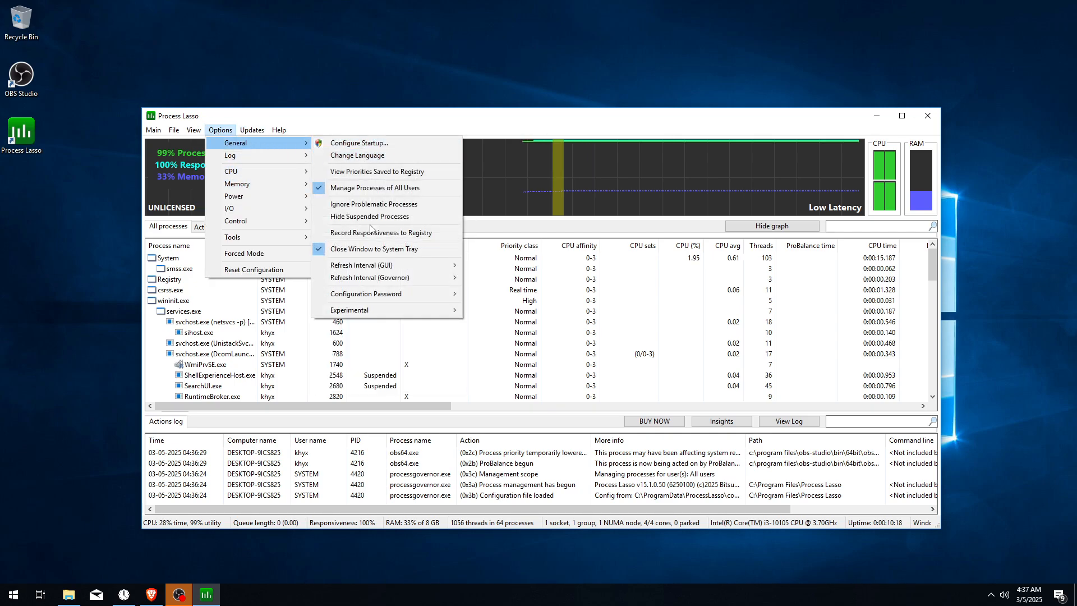
pyautogui.moveTo(357, 264)
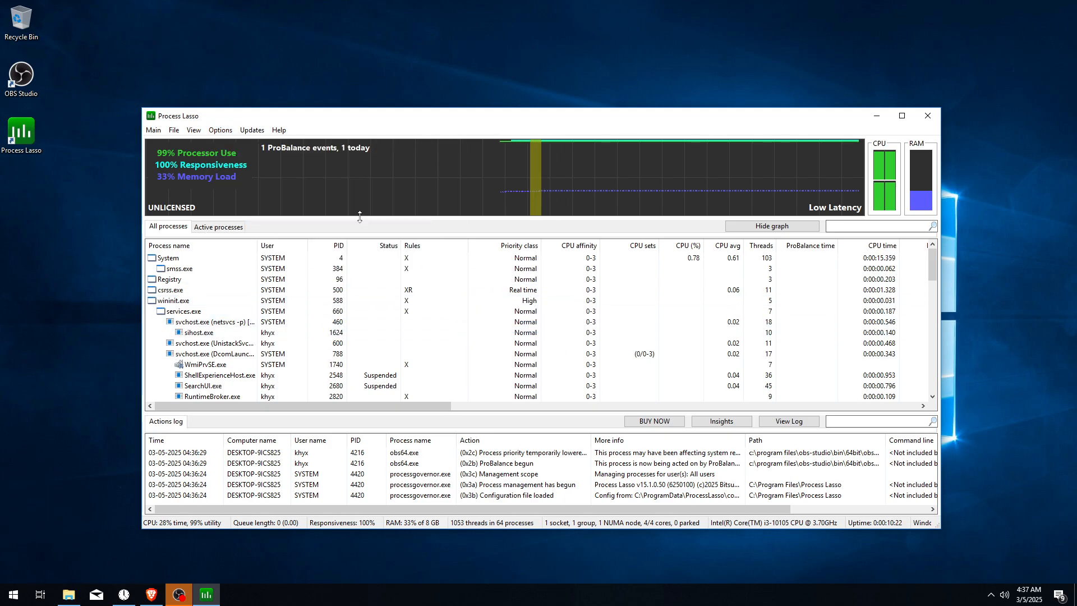
# Reopen the General options to set the governor refresh interval to 10000 ms.
pyautogui.click(220, 130)
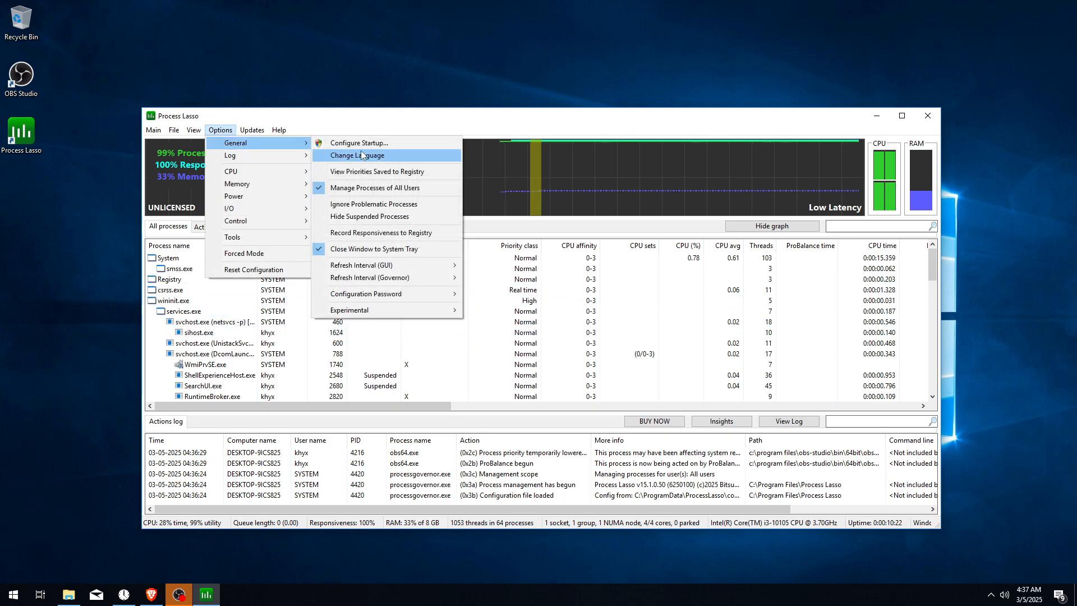
pyautogui.moveTo(363, 265)
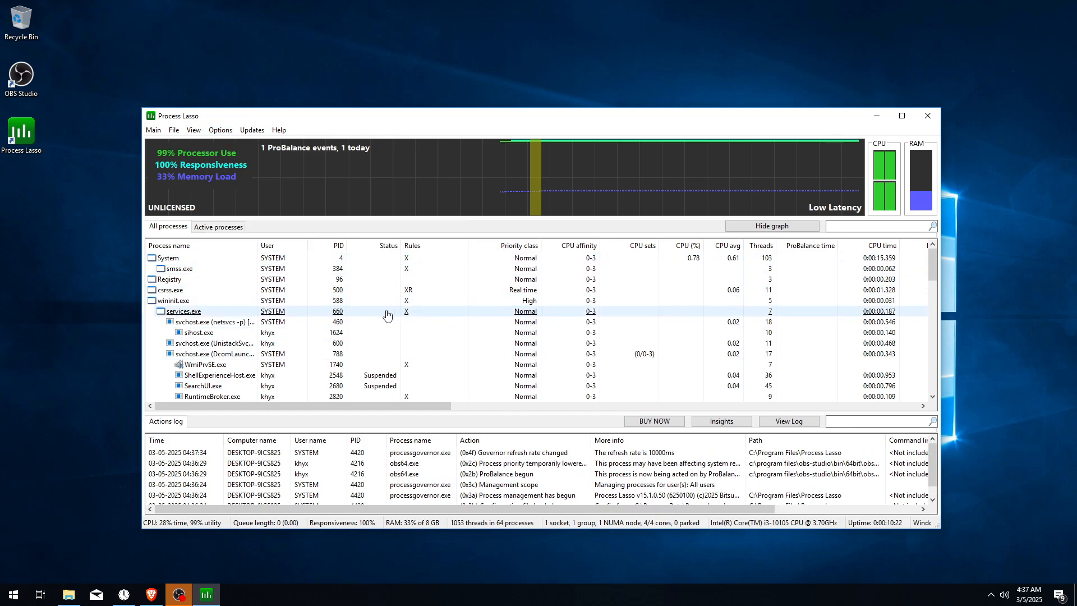
# Show only active processes and select dwm.exe in the list.
pyautogui.click(218, 225)
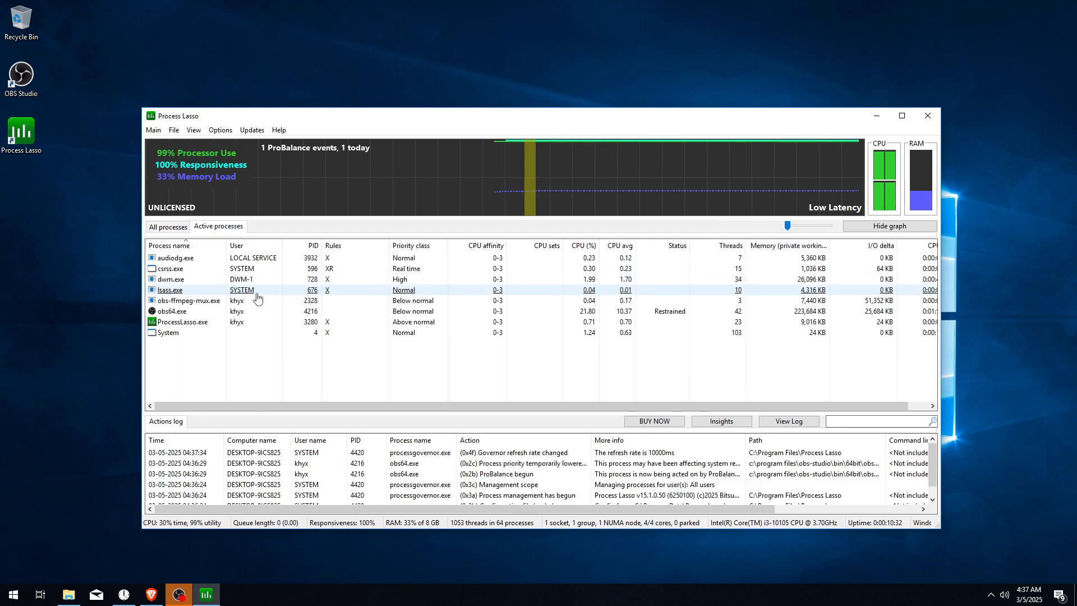
pyautogui.click(171, 280)
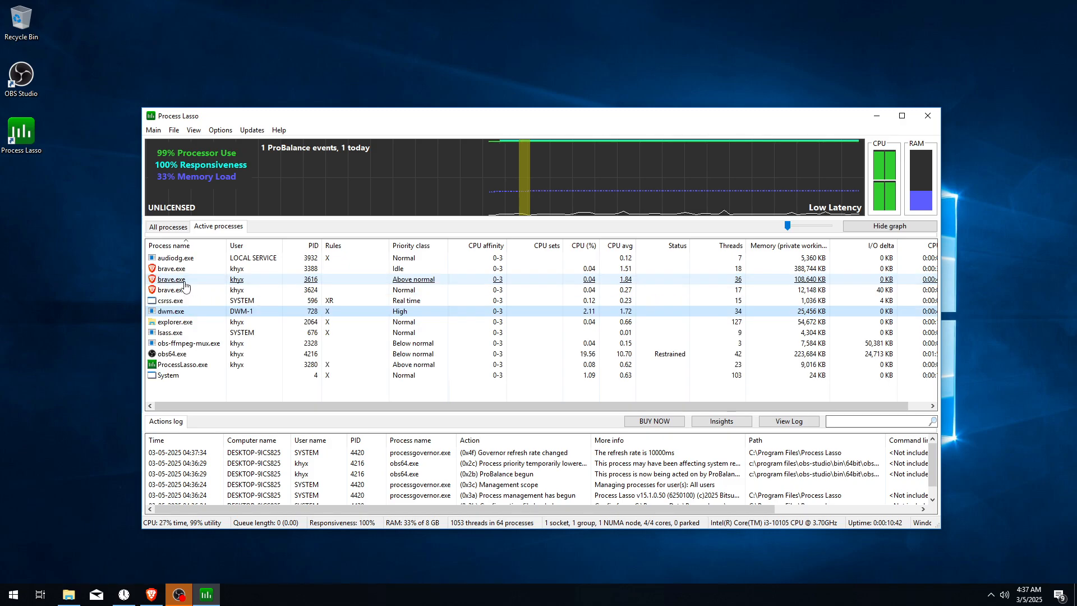
# Make dwm.exe always run at High priority with Performance Mode induced and ProBalance exclusion.
pyautogui.rightClick(170, 279)
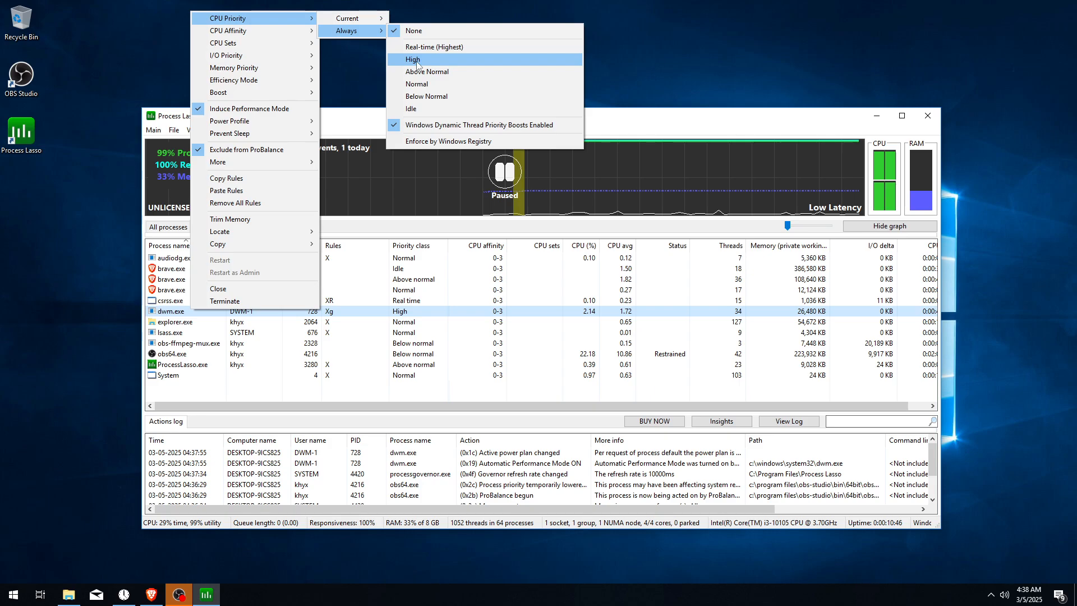
pyautogui.click(413, 60)
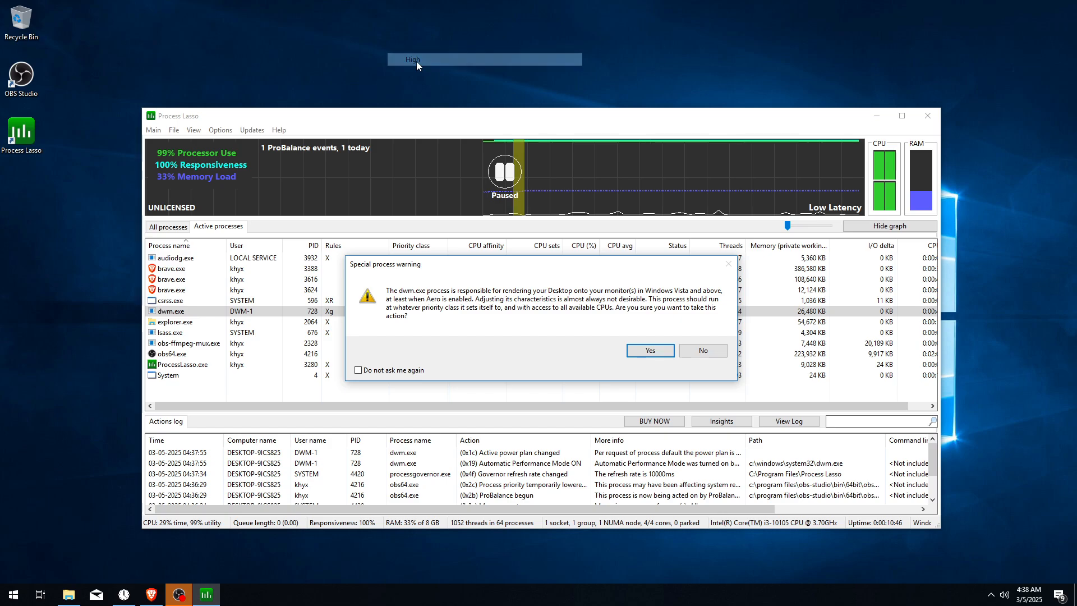
pyautogui.click(649, 350)
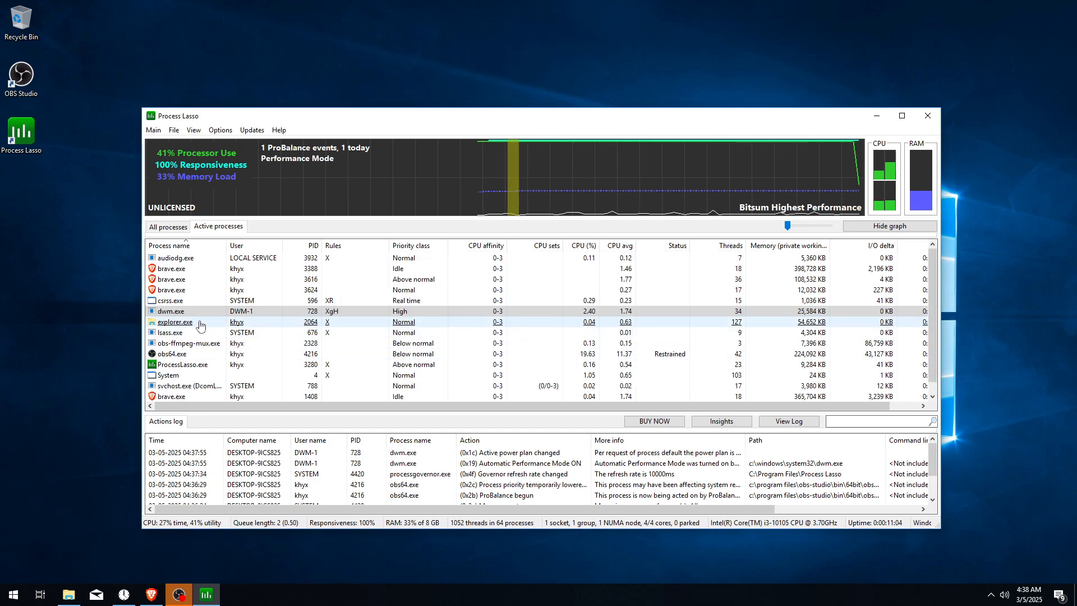
pyautogui.rightClick(171, 310)
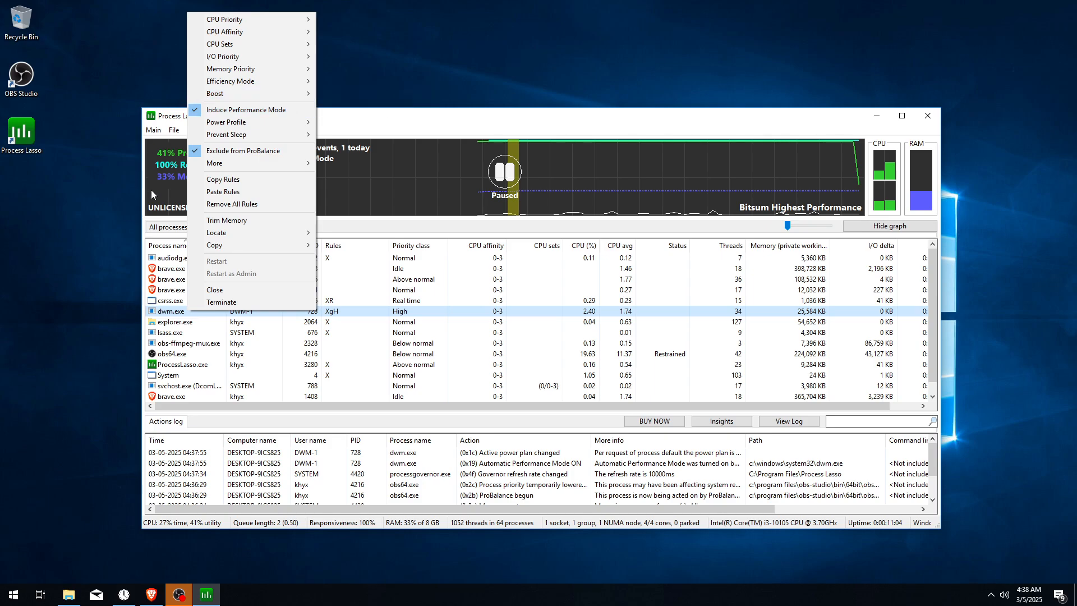
pyautogui.moveTo(233, 56)
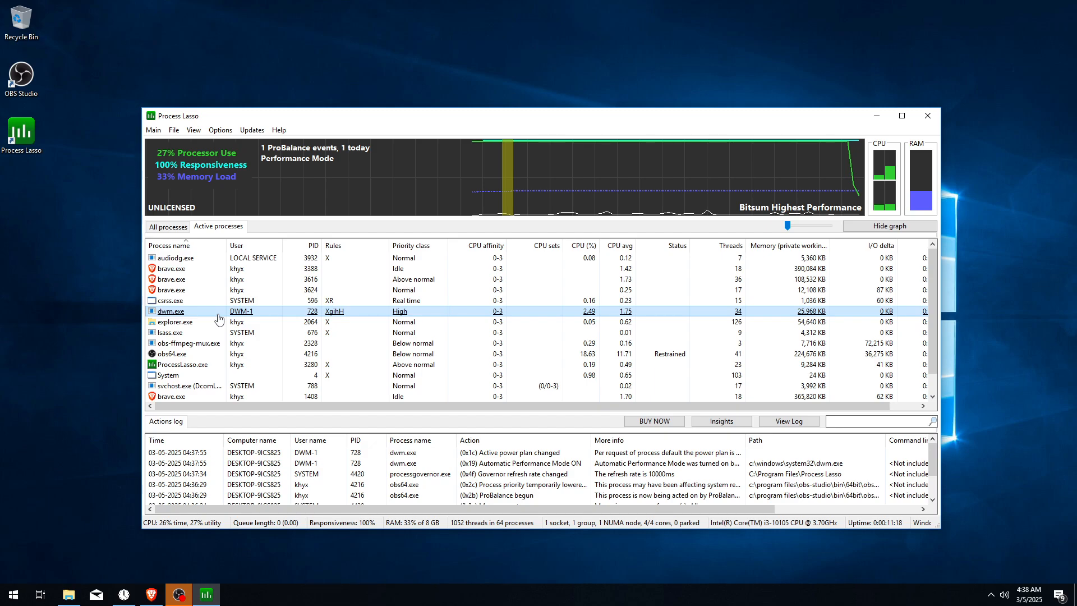
# Raise explorer.exe to Above normal priority and switch off its current boost.
pyautogui.rightClick(170, 310)
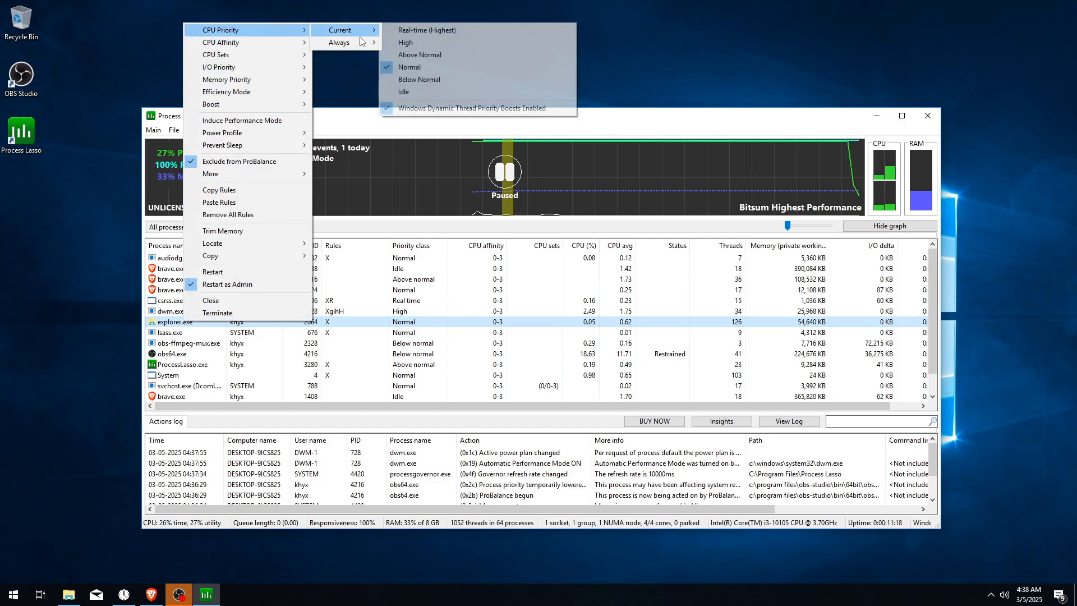
pyautogui.moveTo(339, 42)
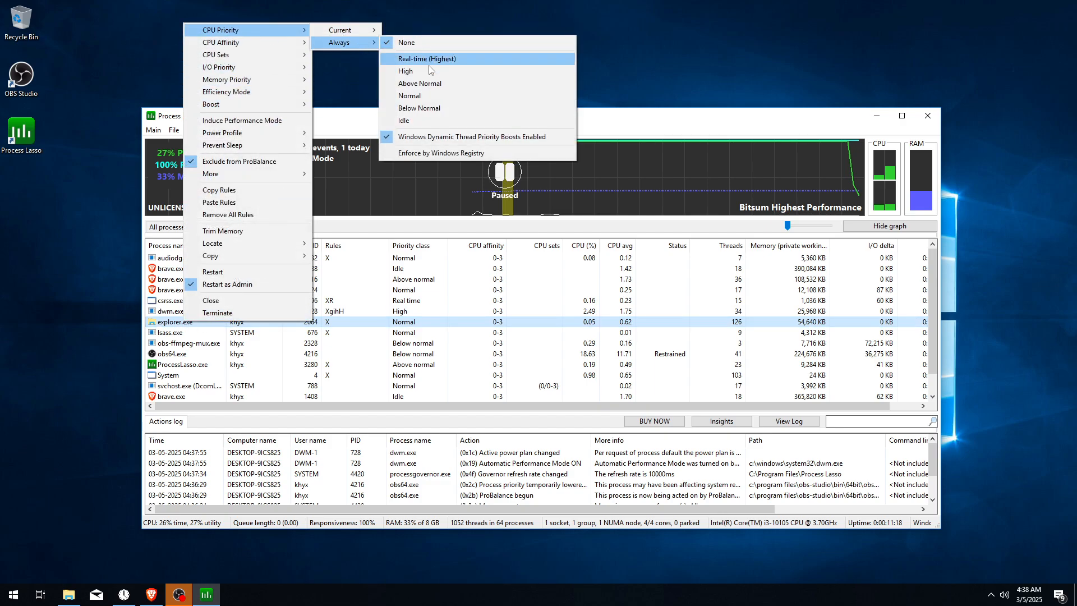
pyautogui.moveTo(417, 84)
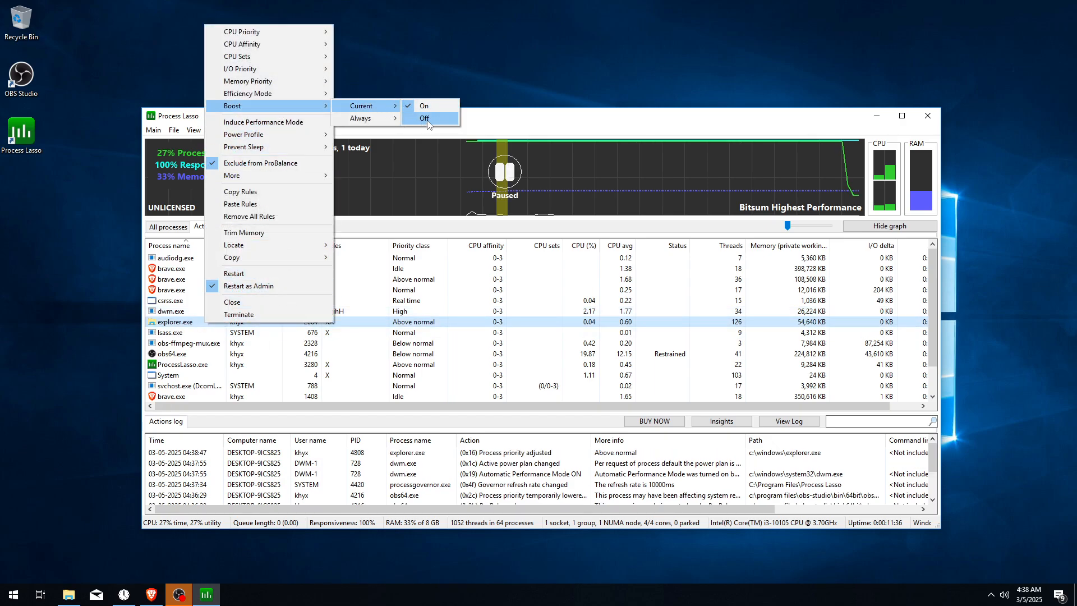
pyautogui.click(424, 118)
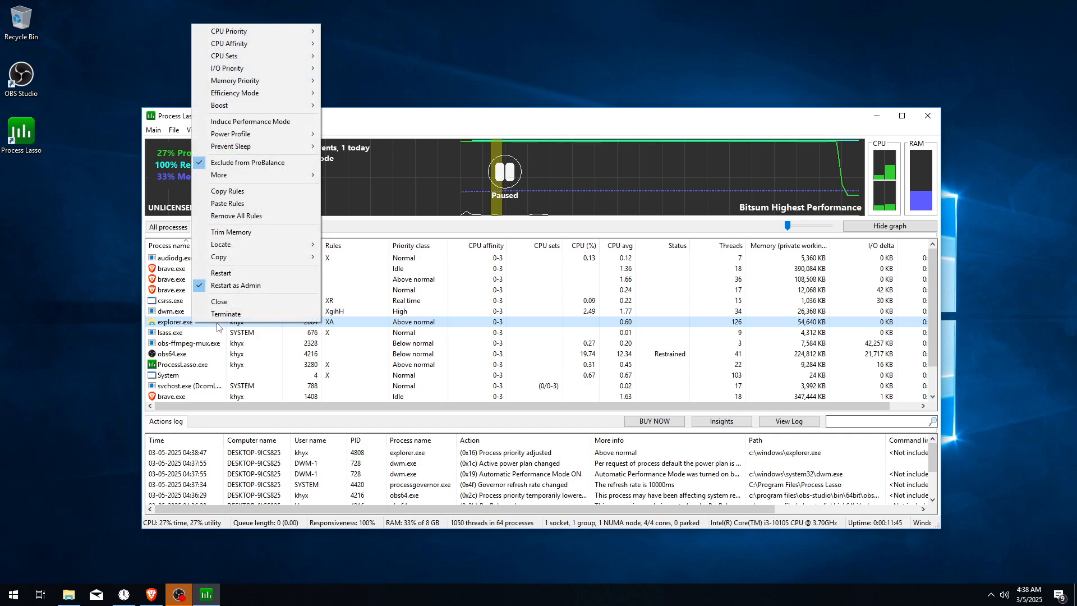
pyautogui.moveTo(244, 93)
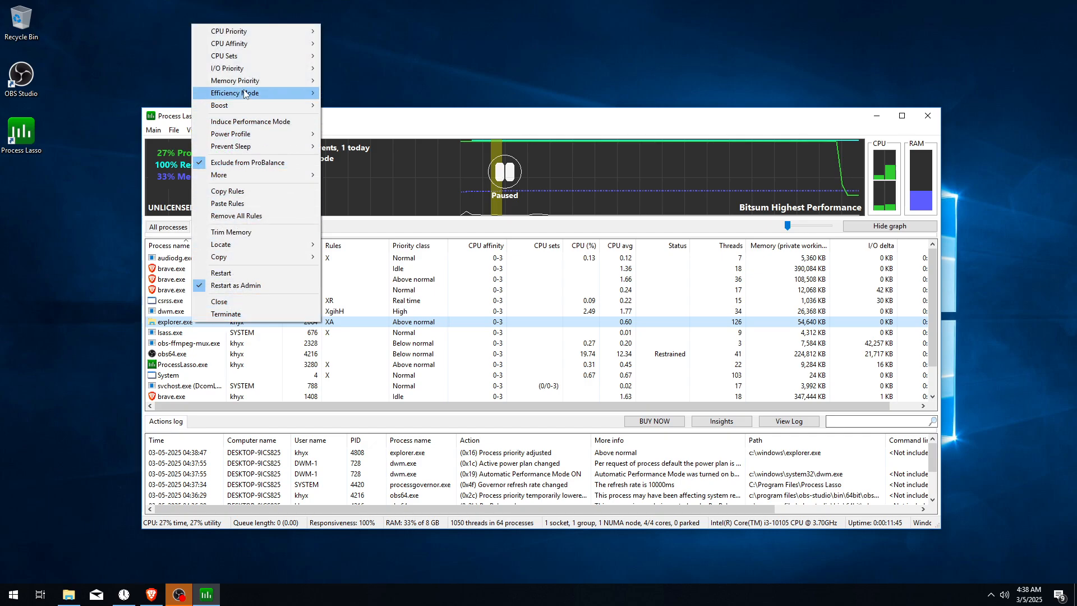
pyautogui.moveTo(230, 44)
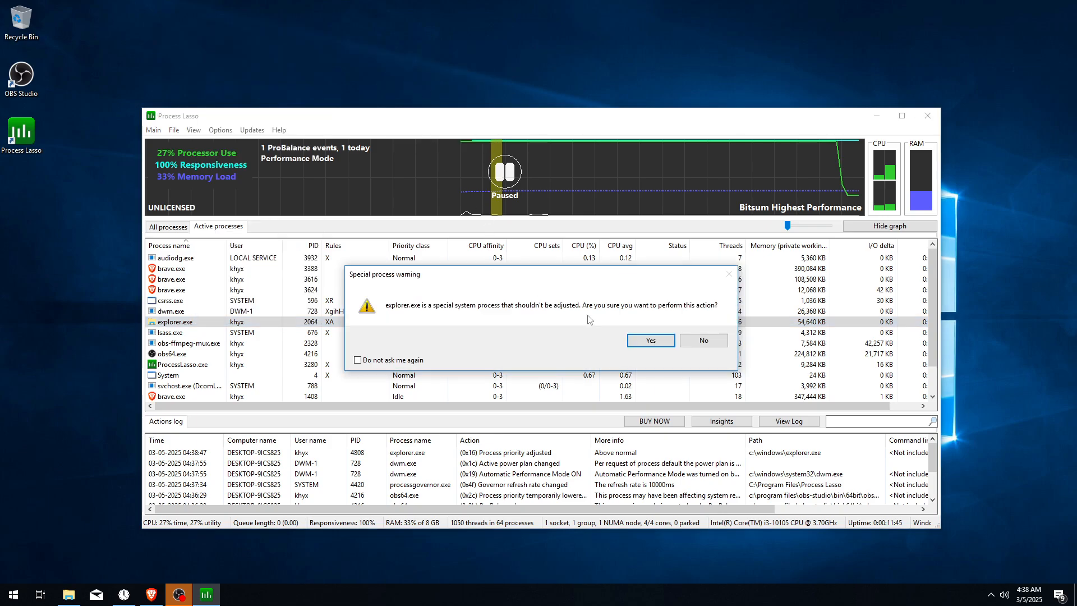
# Accept the system-process warning and limit explorer.exe's affinity to CPU cores 2 and 3.
pyautogui.click(649, 340)
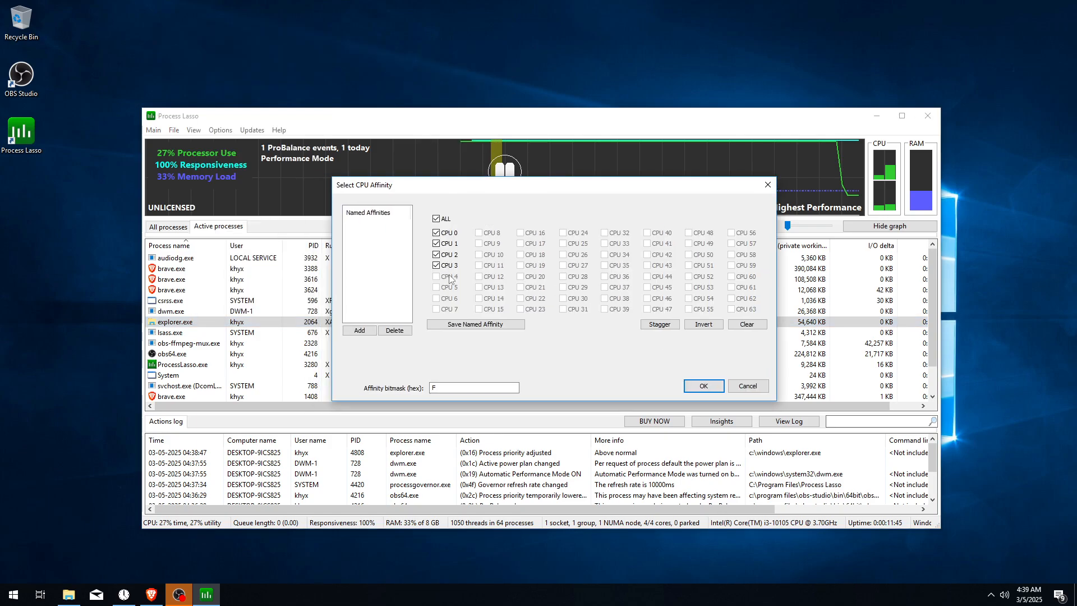
pyautogui.click(437, 244)
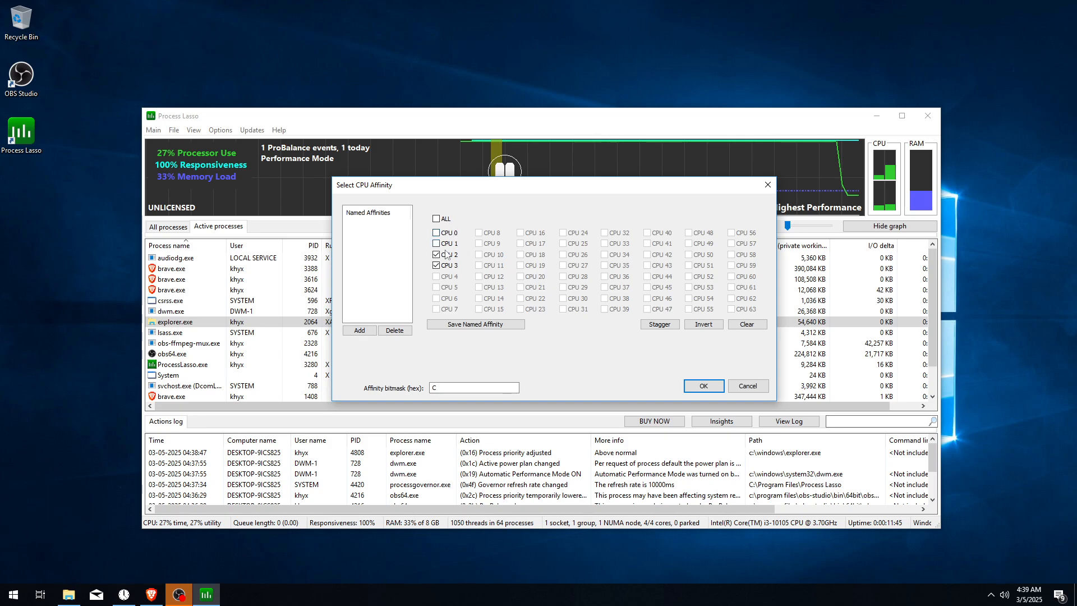
pyautogui.click(703, 385)
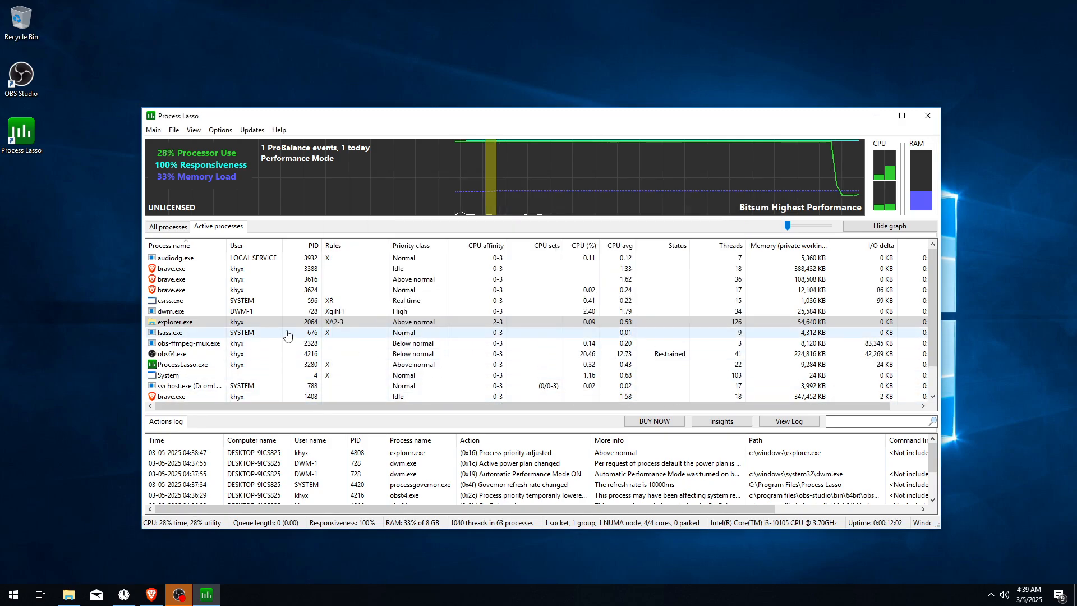
pyautogui.click(170, 310)
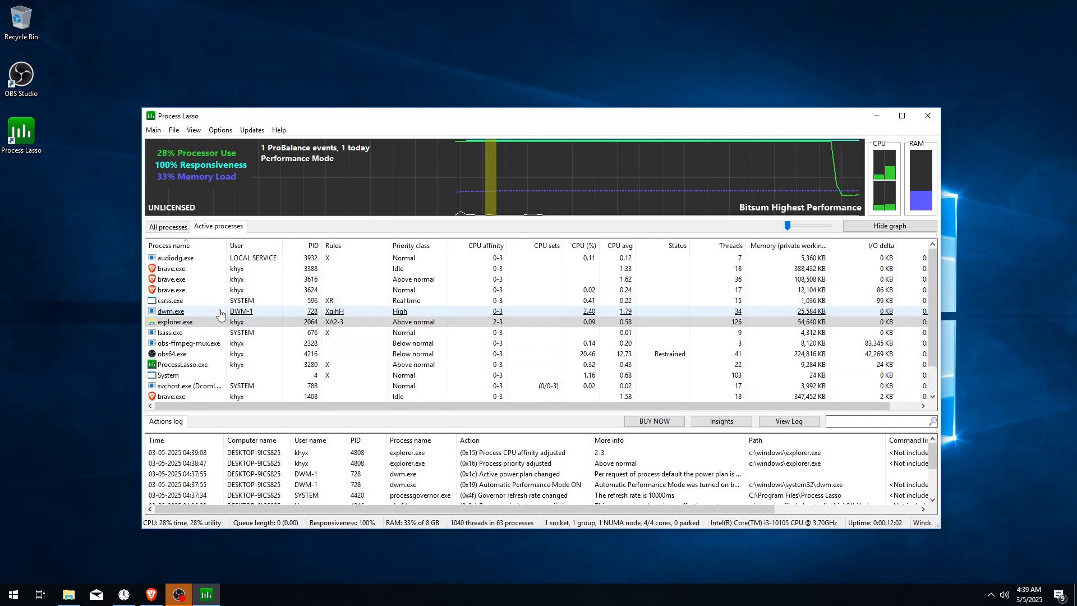
pyautogui.moveTo(194, 317)
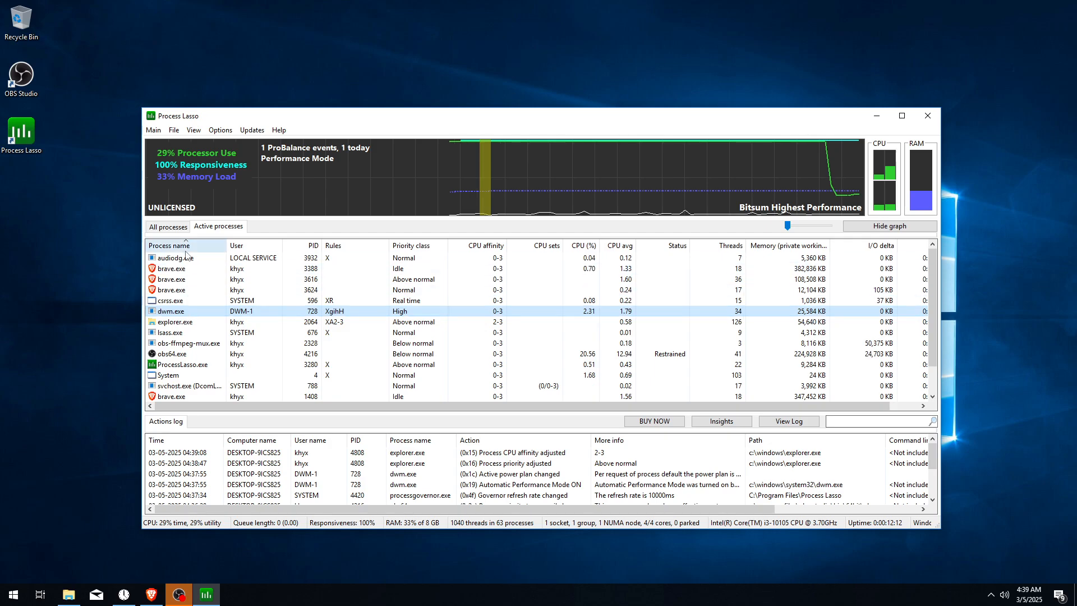
pyautogui.click(167, 226)
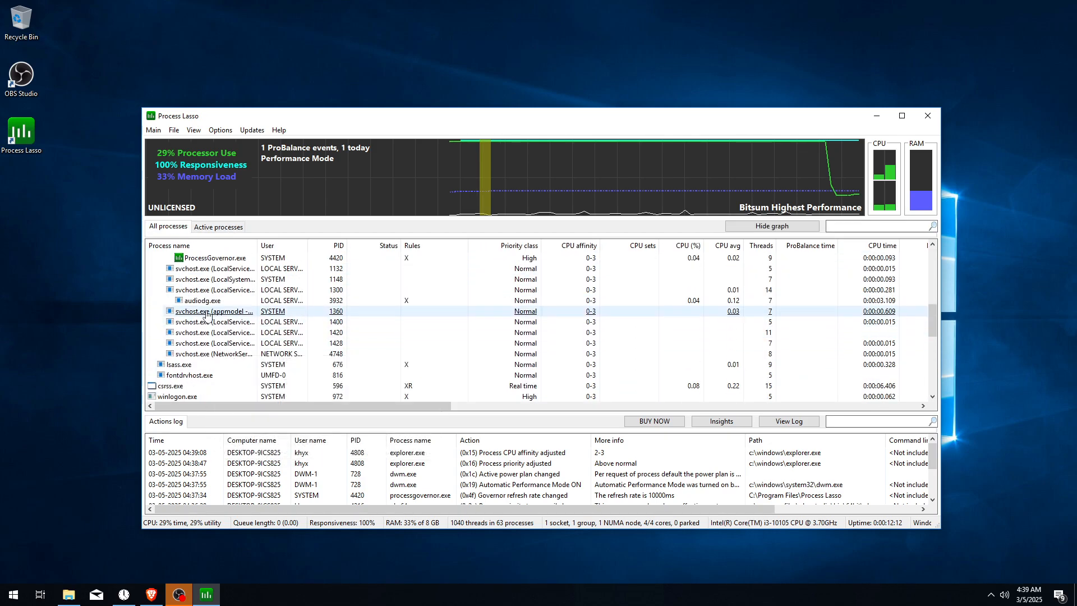
pyautogui.click(171, 245)
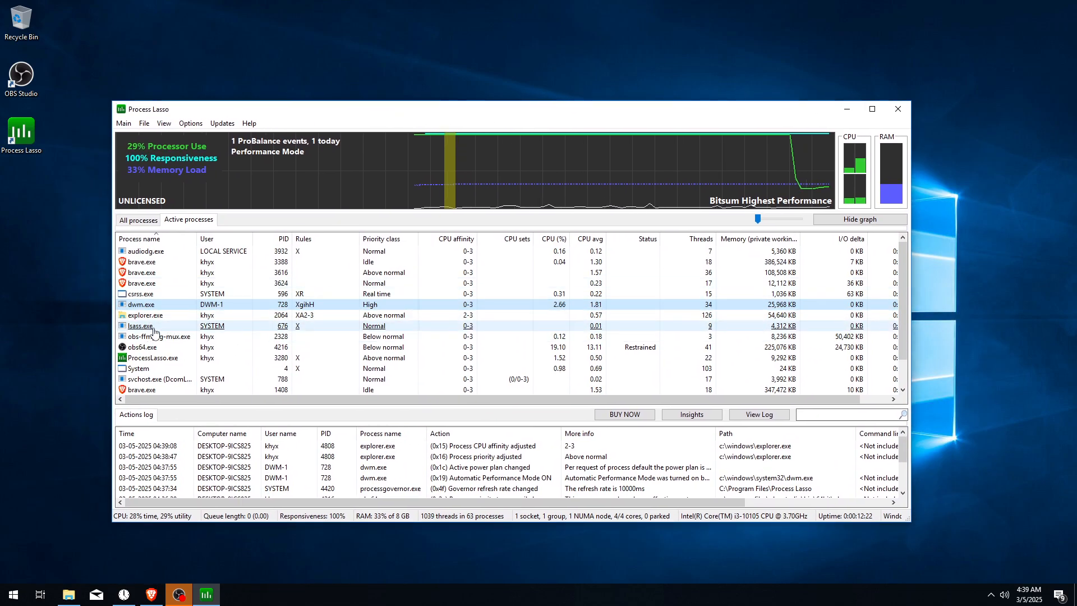
# Set lsass.exe to Below normal priority and restrict it to CPU cores 2 and 3.
pyautogui.rightClick(140, 325)
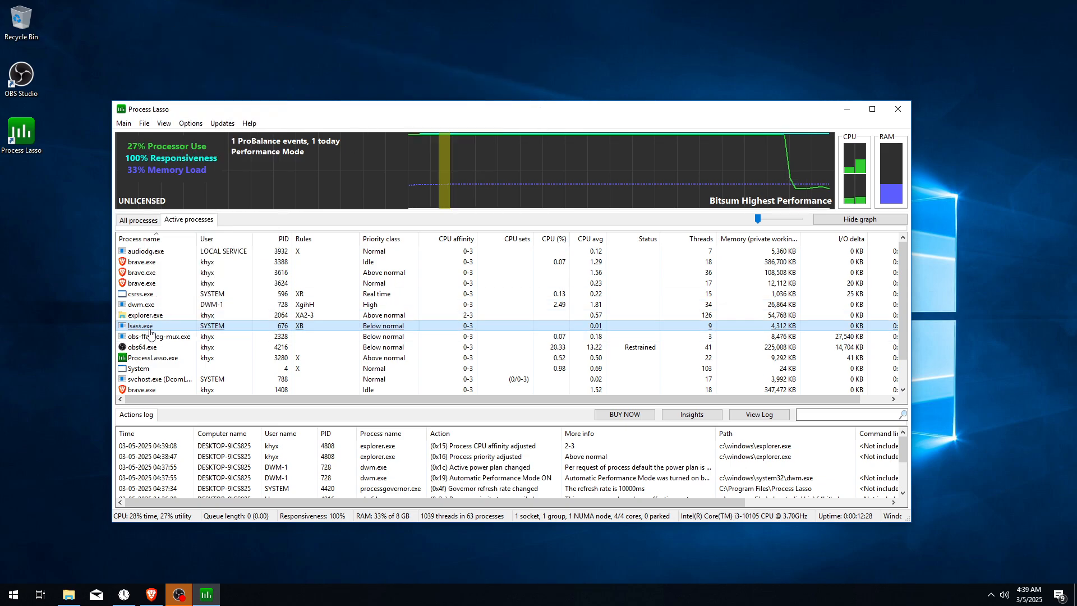
pyautogui.rightClick(140, 326)
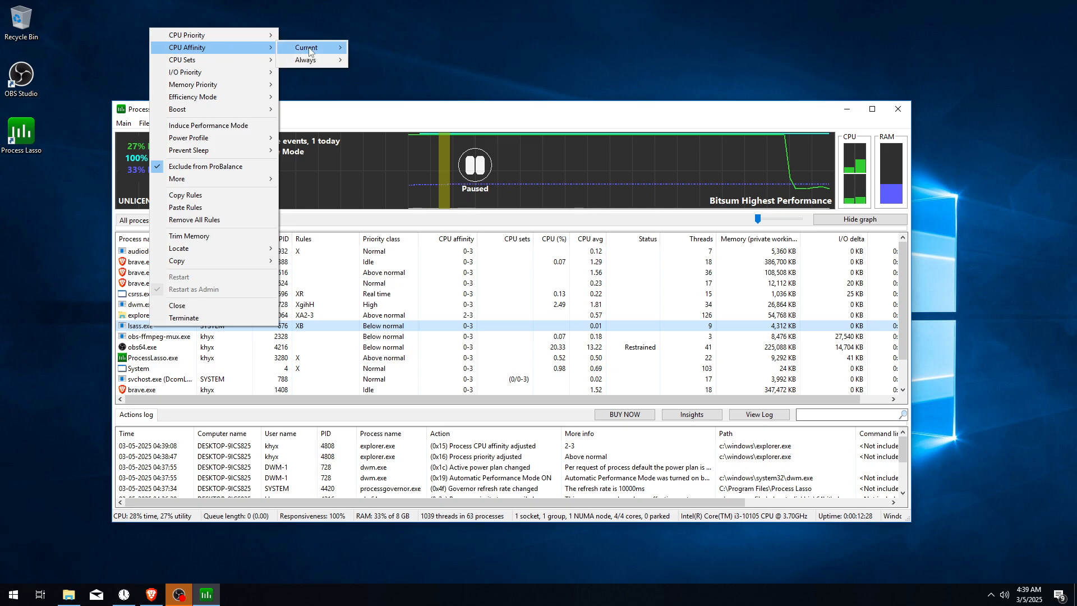
pyautogui.click(306, 47)
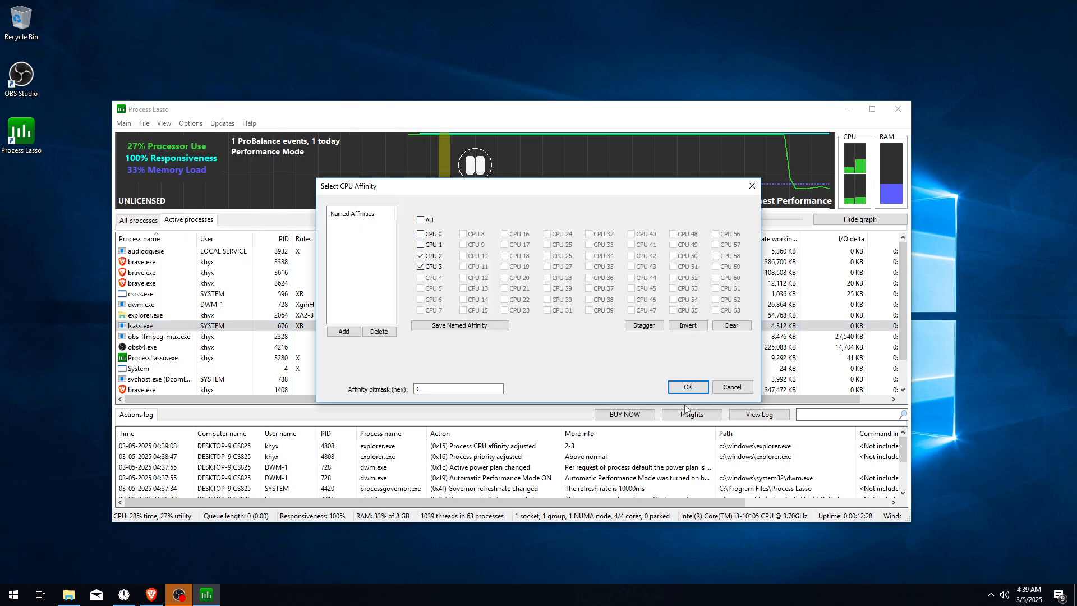
pyautogui.click(686, 387)
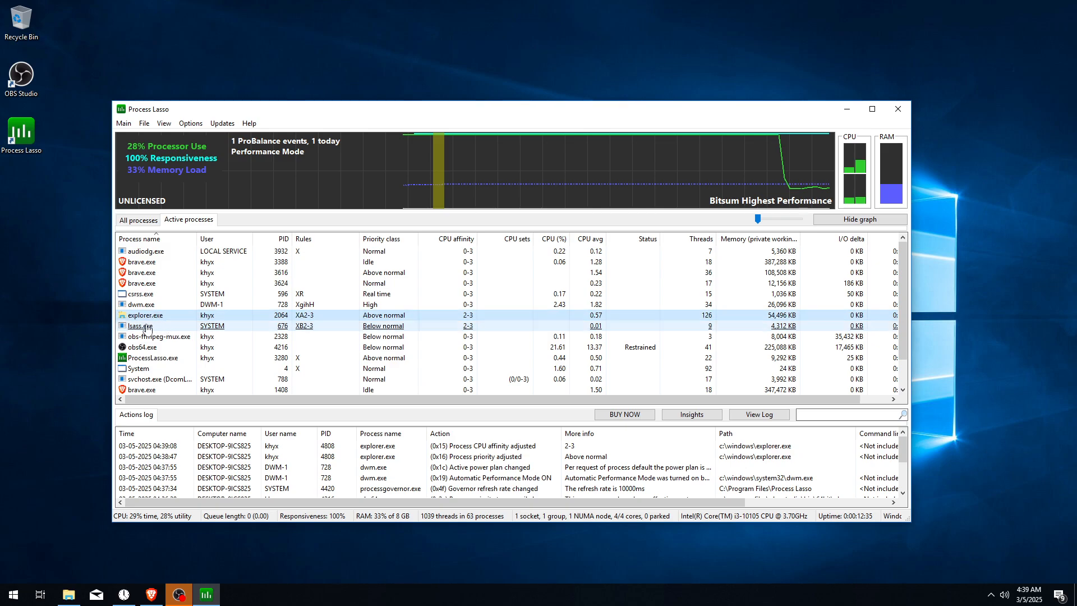
pyautogui.rightClick(139, 325)
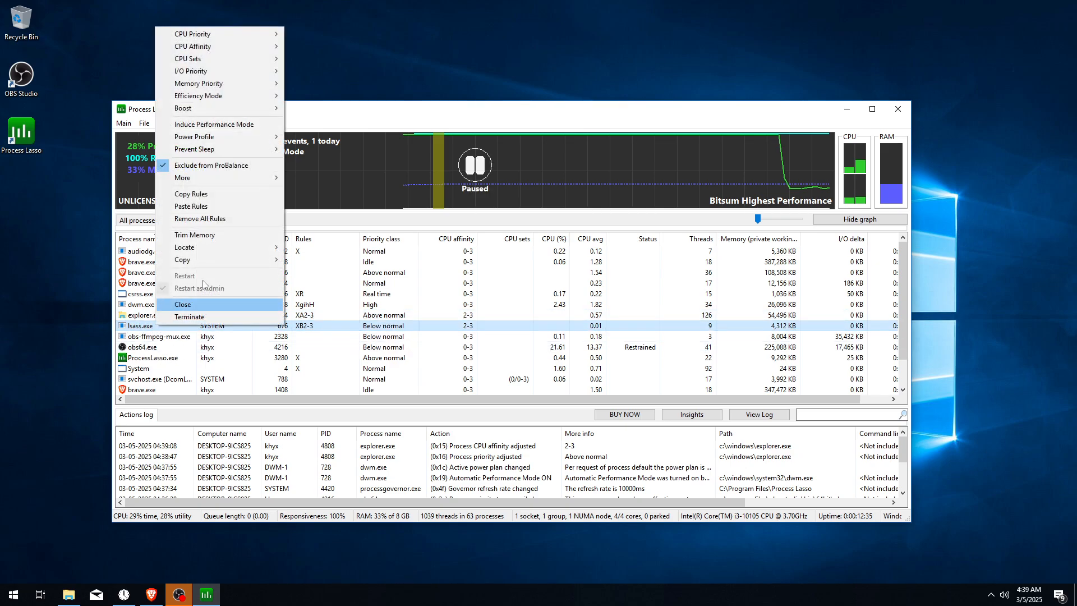
pyautogui.moveTo(183, 108)
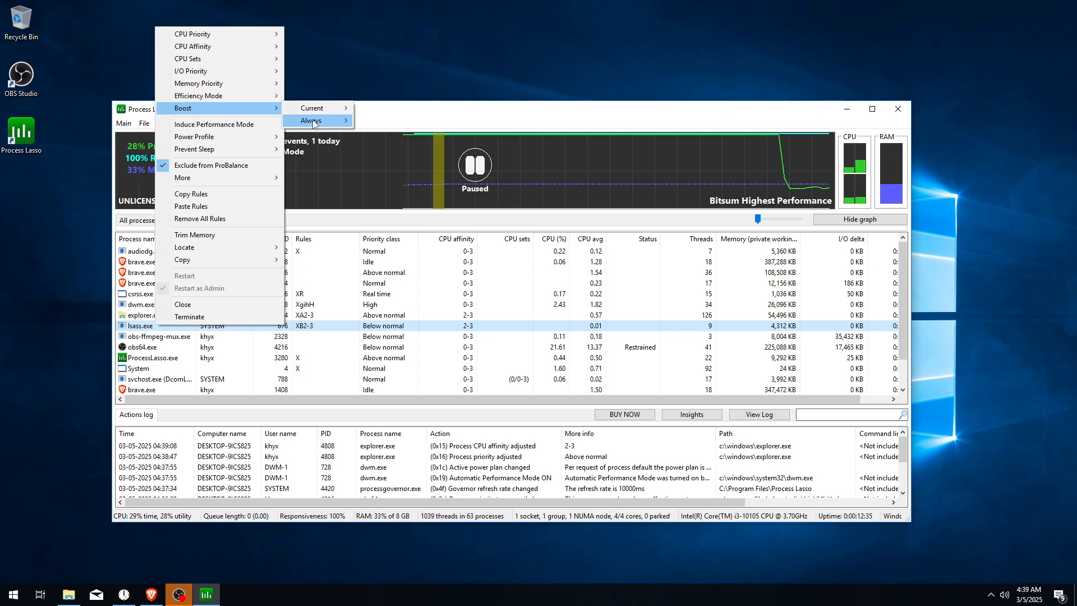